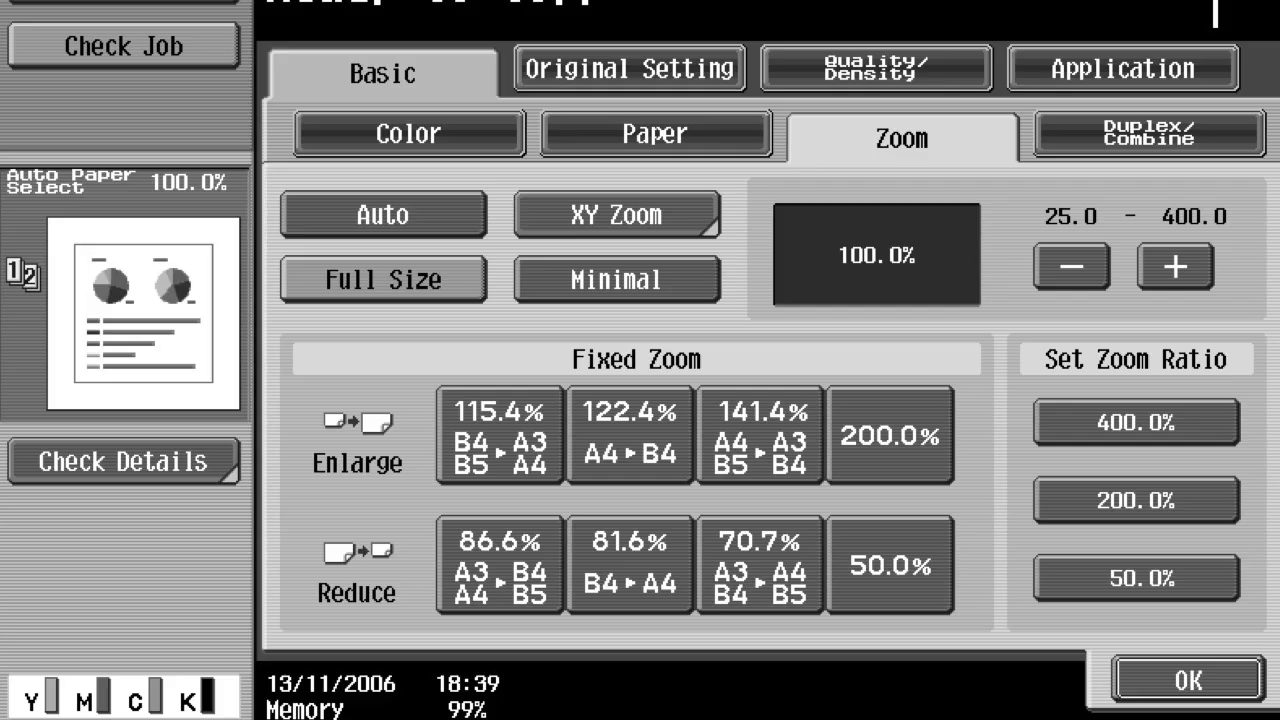
pyautogui.click(759, 565)
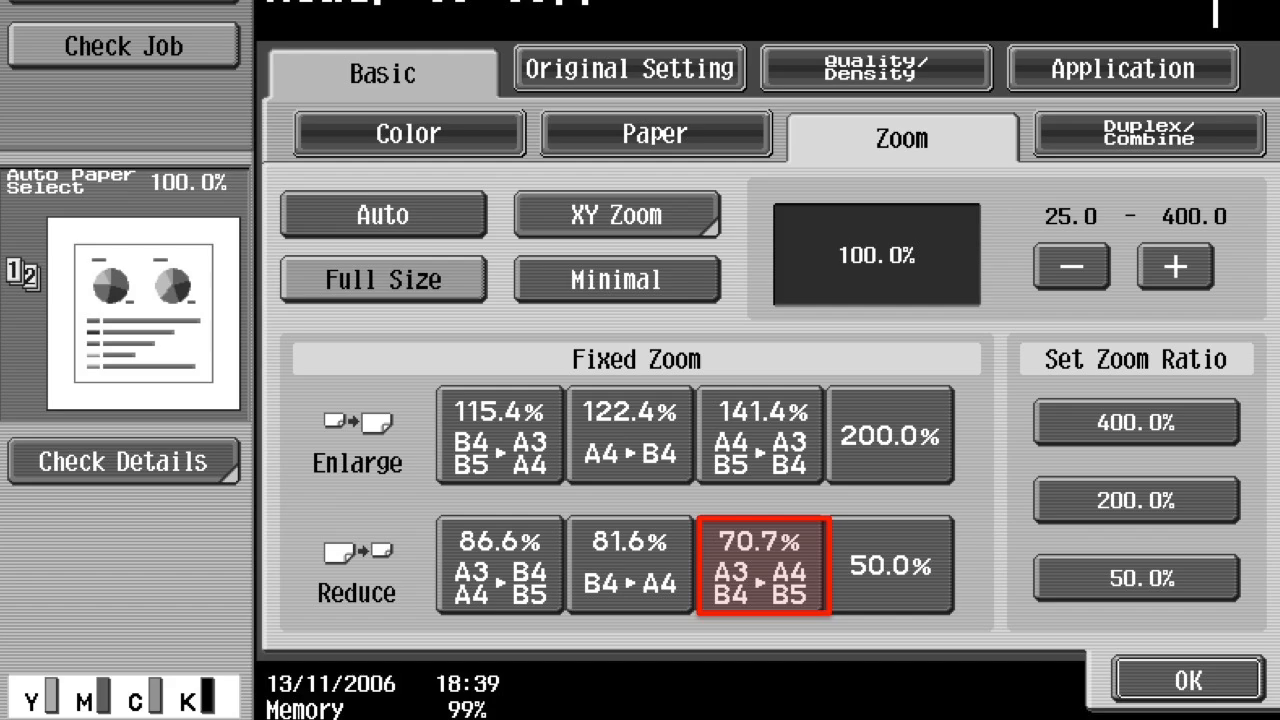
pyautogui.click(761, 435)
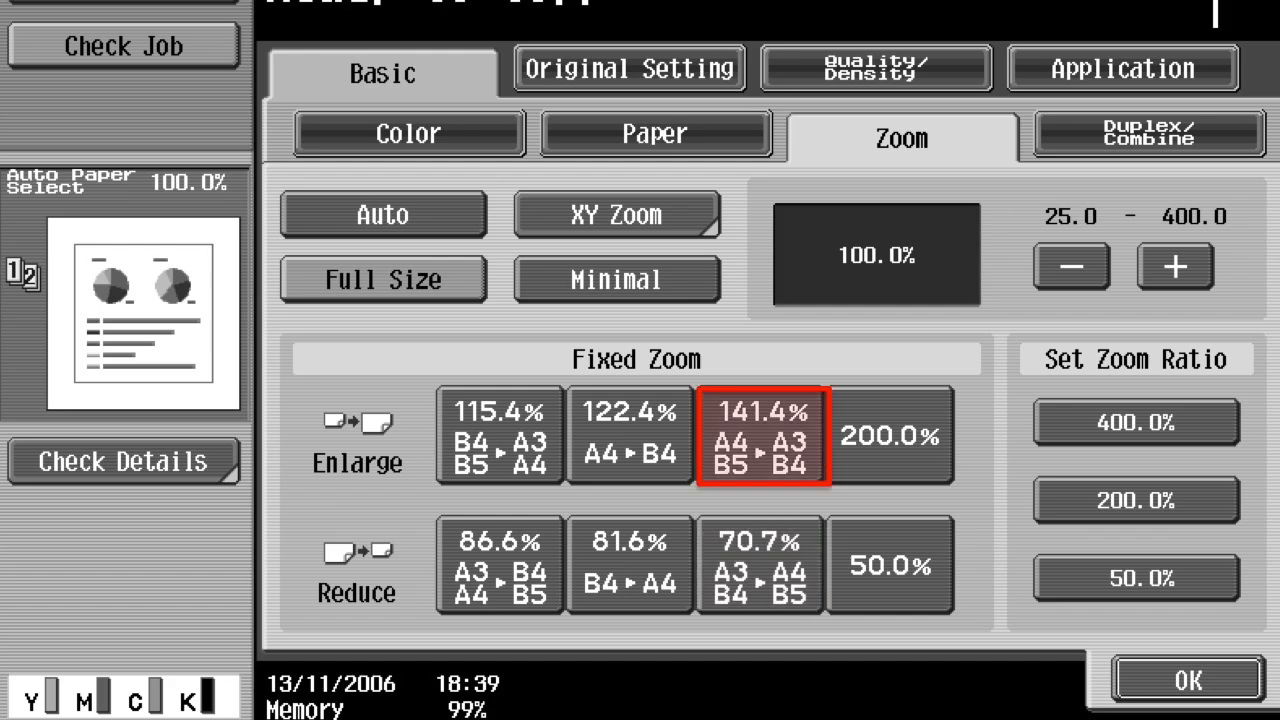